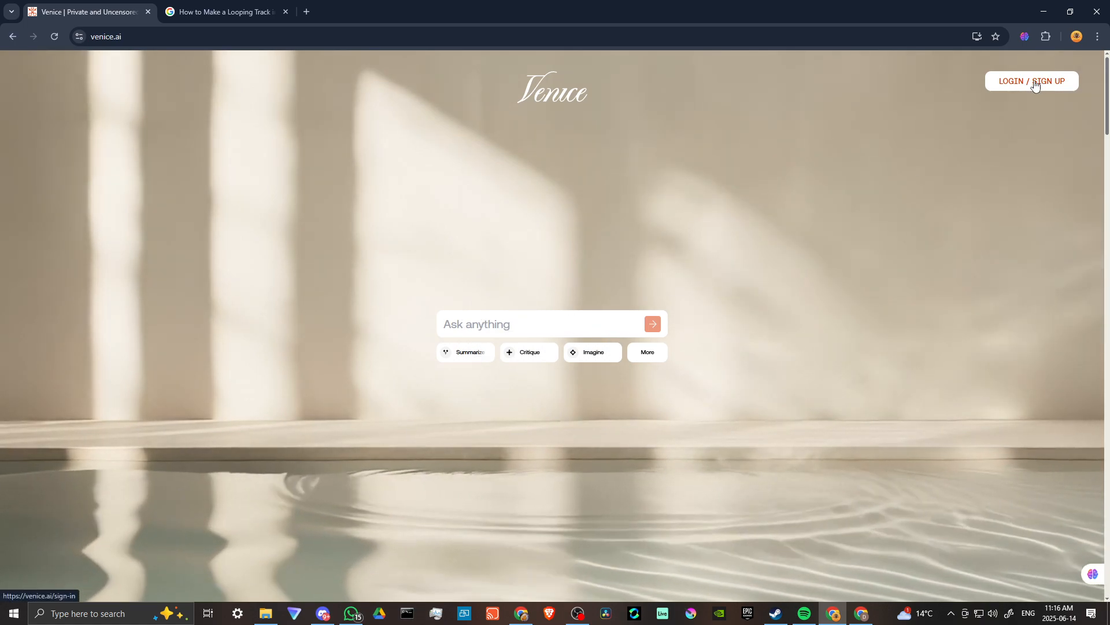
Sign in to Venice.ai with a Google account, approving the consent screen
left_click(1031, 81)
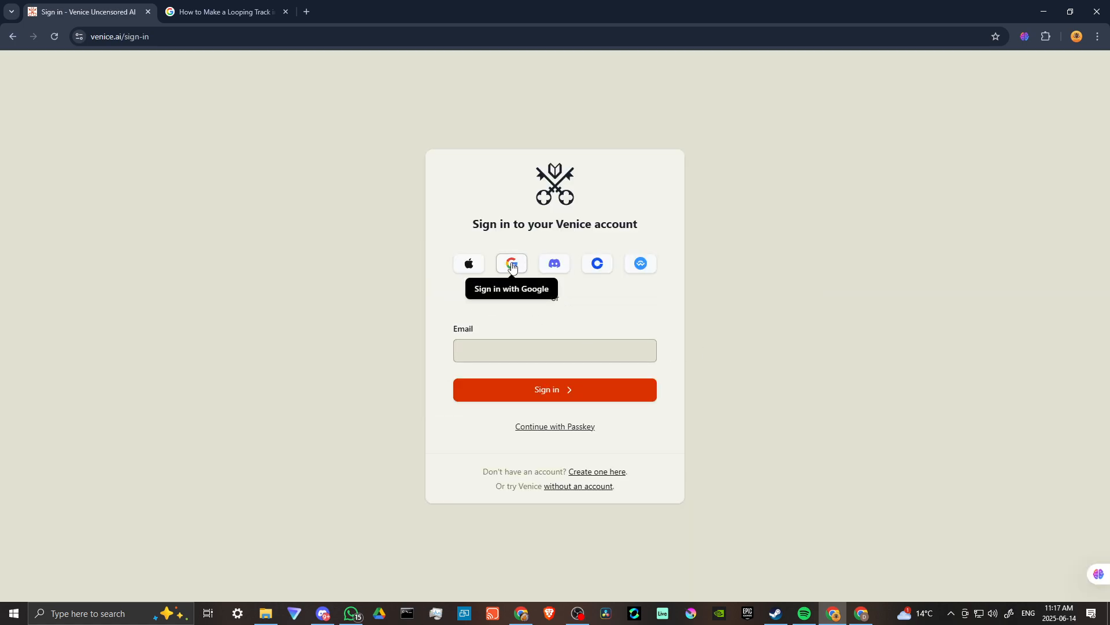
left_click(510, 262)
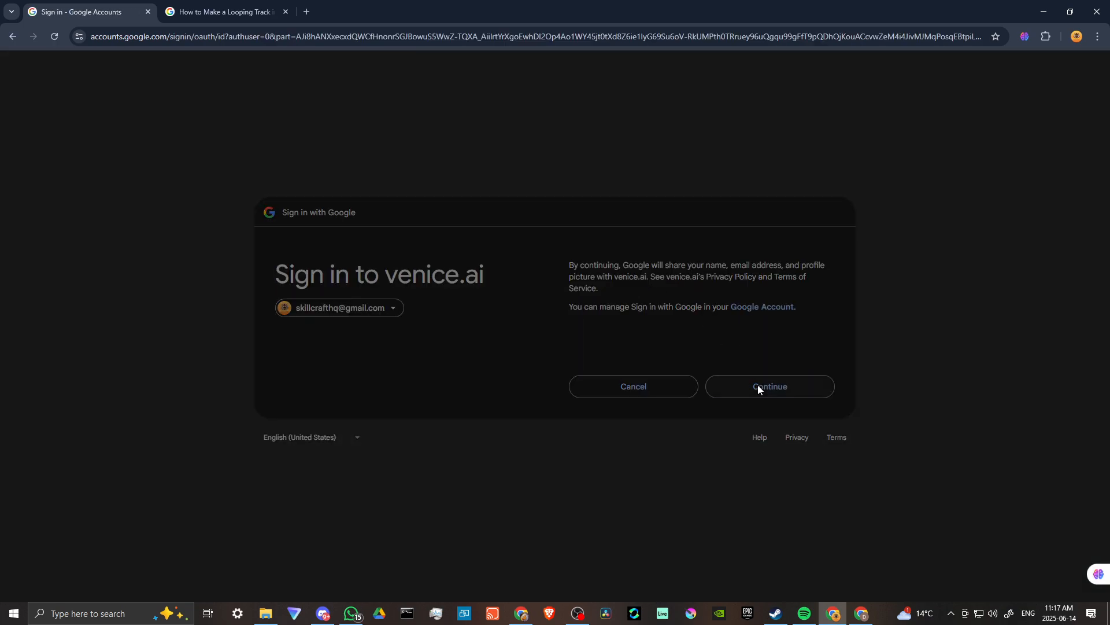
left_click(768, 386)
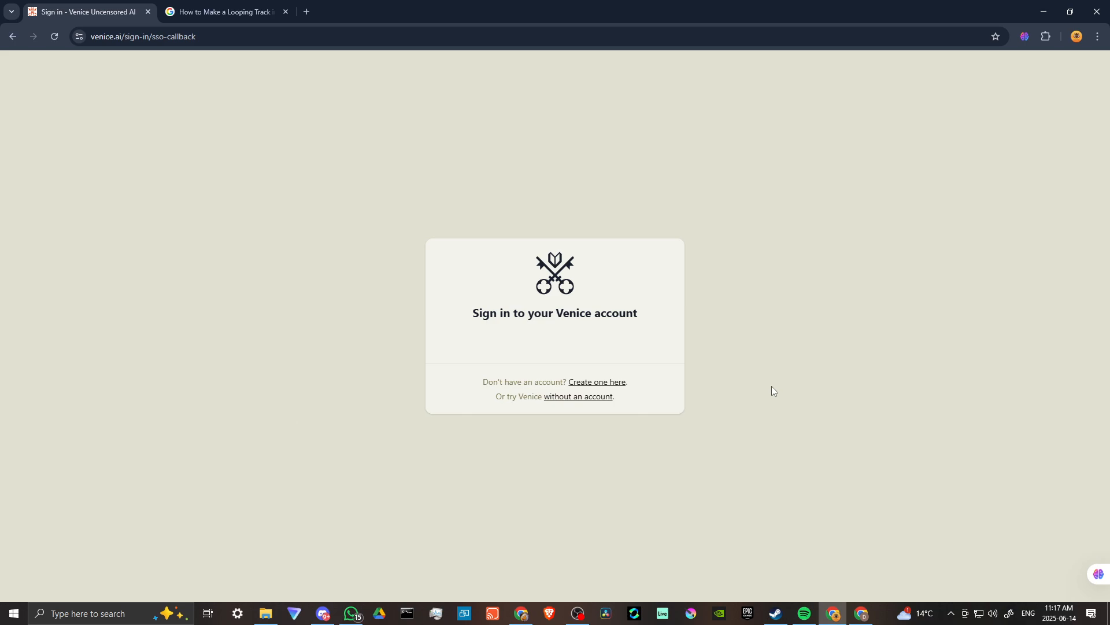
left_click(597, 382)
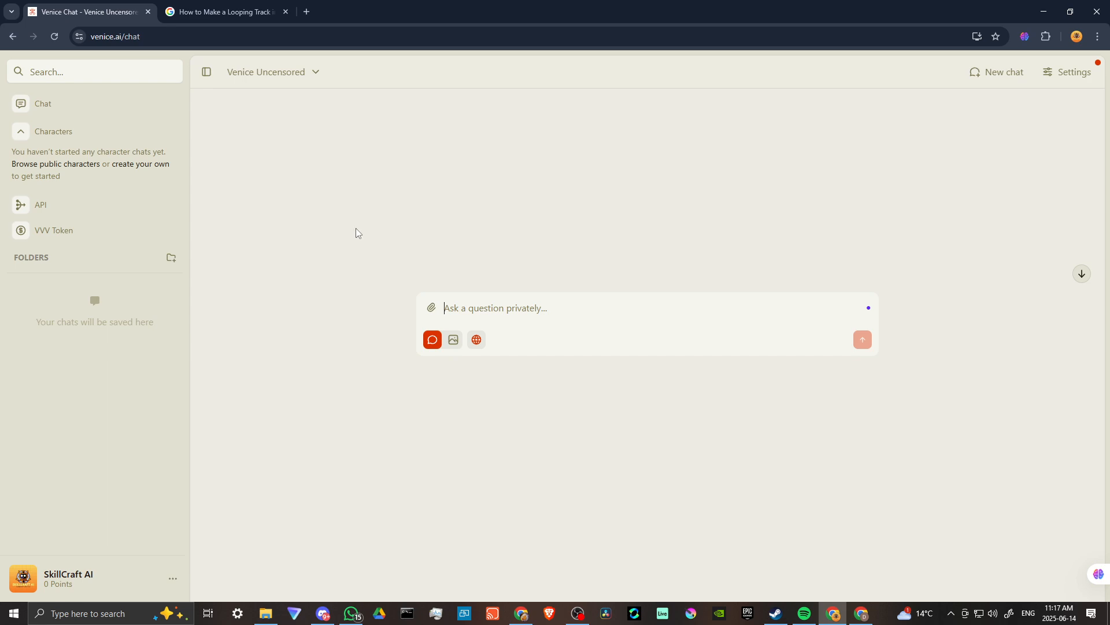
mouse_move(281, 186)
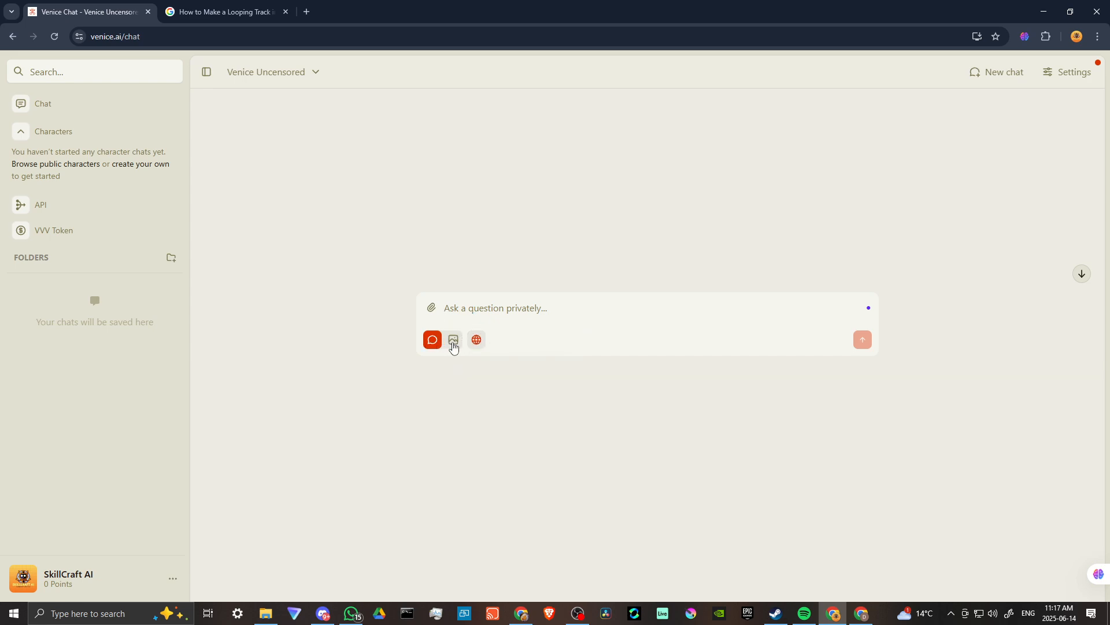
Toggle the prompt box between image and chat, ending in HiDream image mode
left_click(454, 340)
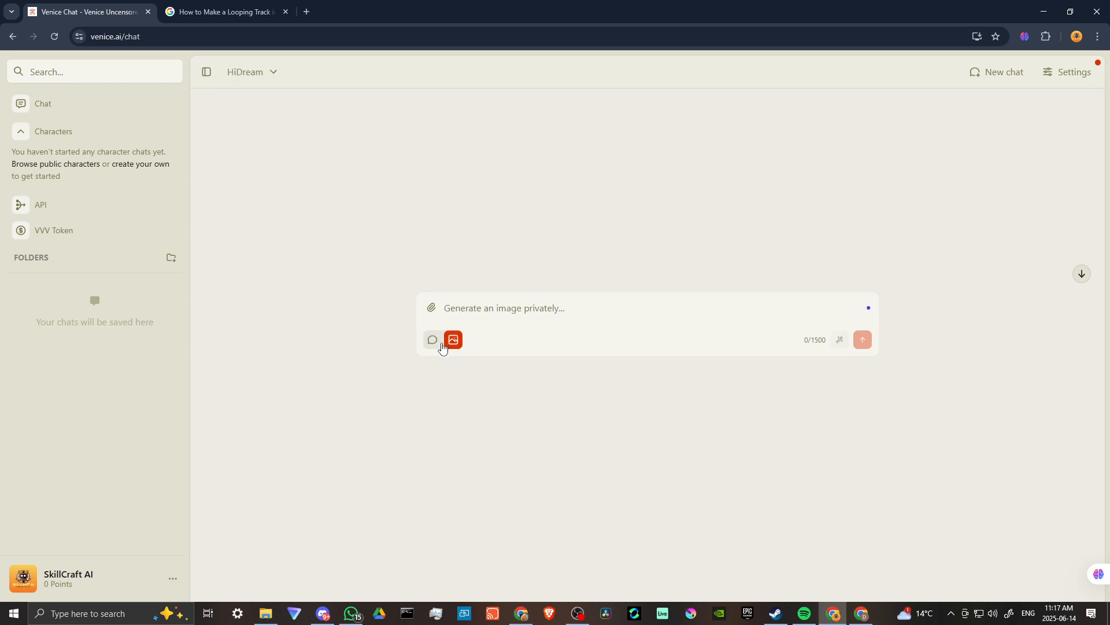
left_click(432, 340)
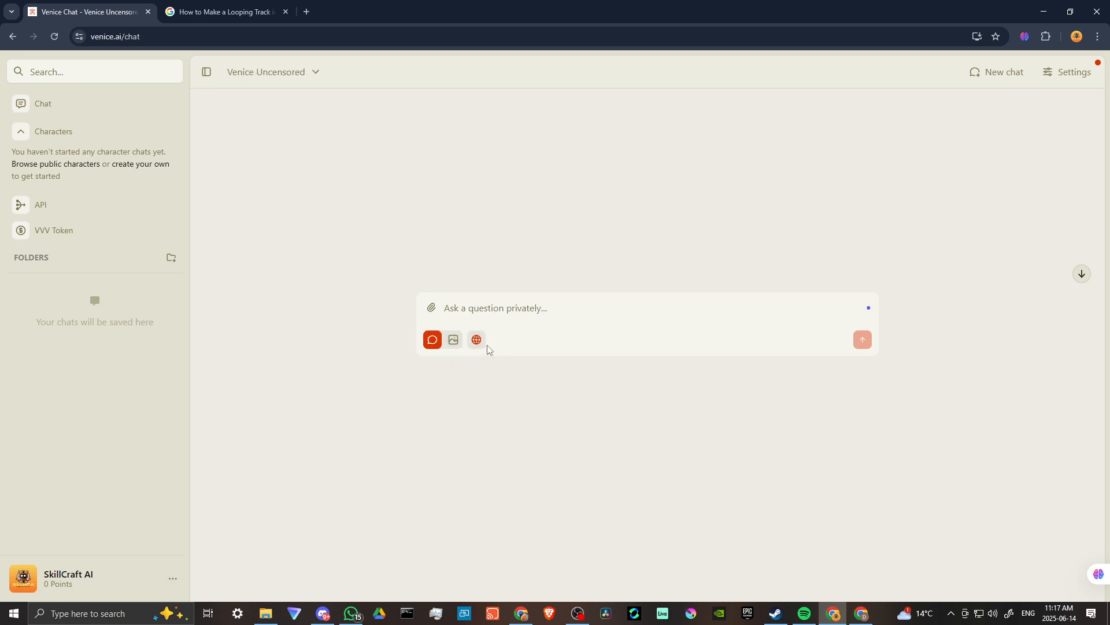
mouse_move(453, 340)
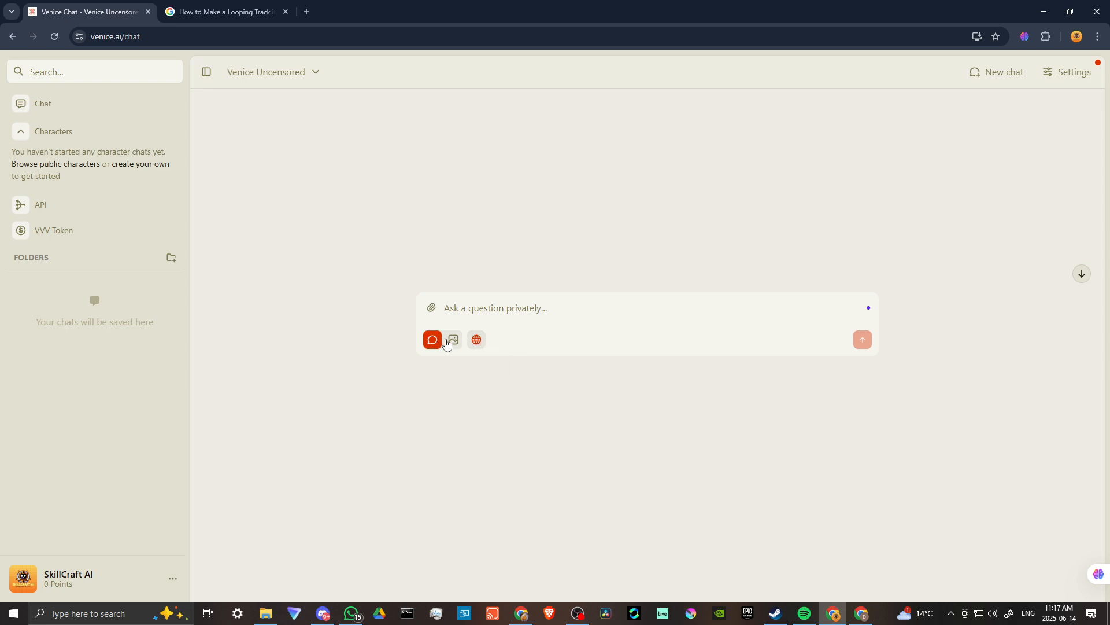
left_click(453, 339)
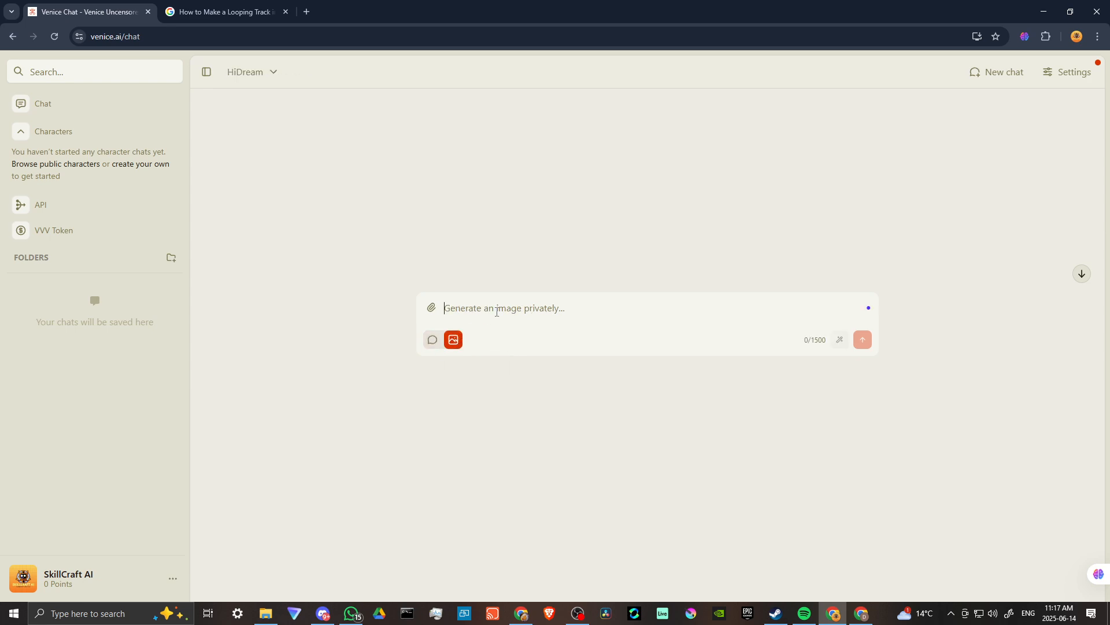
Generate an image from the prompt 'a beautiful woman walking on the beach'
type("a beautiful woman walking on t")
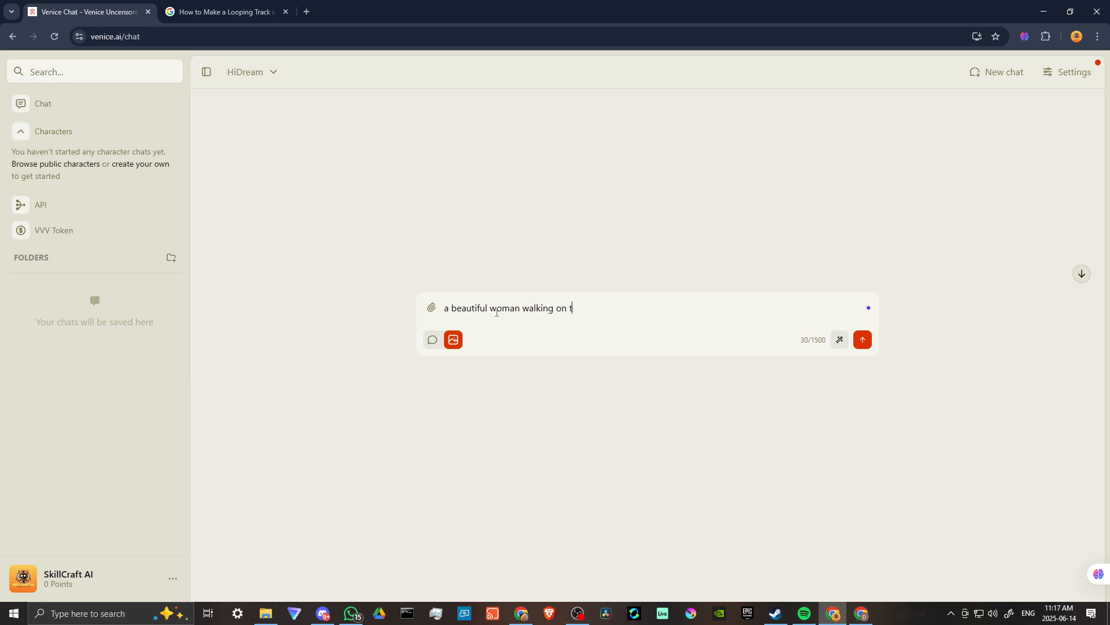
type("he beach")
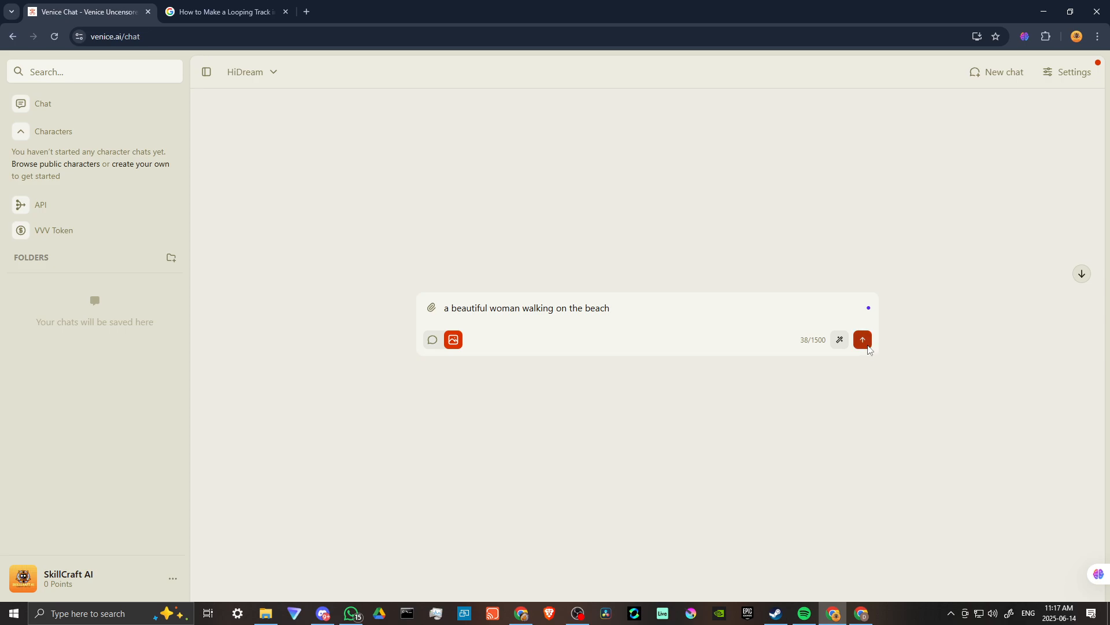
left_click(862, 339)
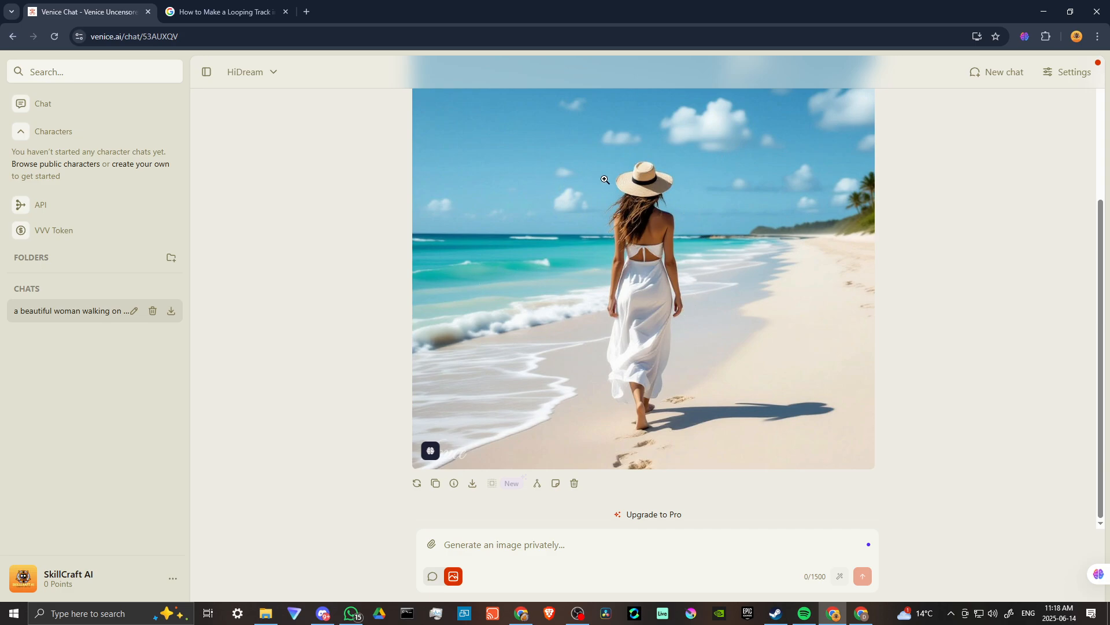
mouse_move(707, 218)
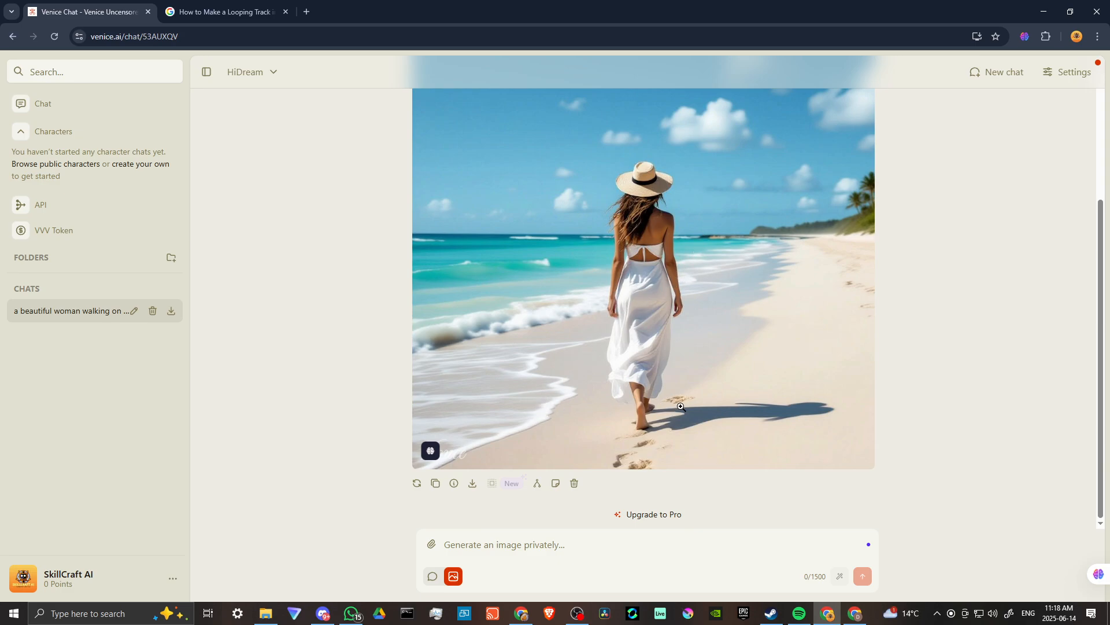
mouse_move(678, 400)
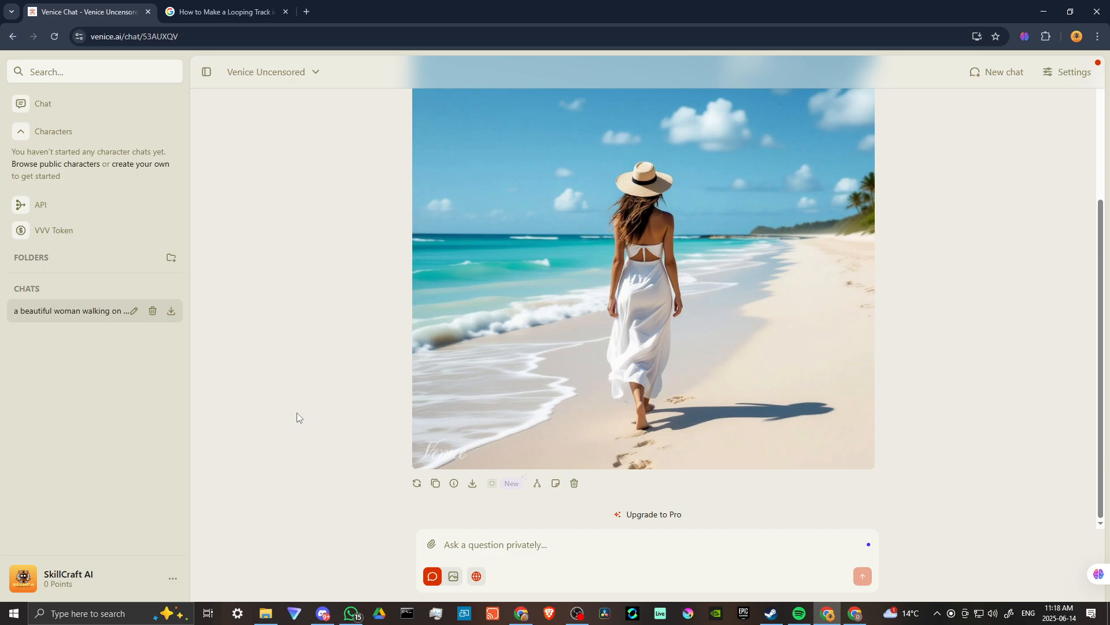
Ask 'what do you think about time travel' and scroll through the answer
left_click(496, 543)
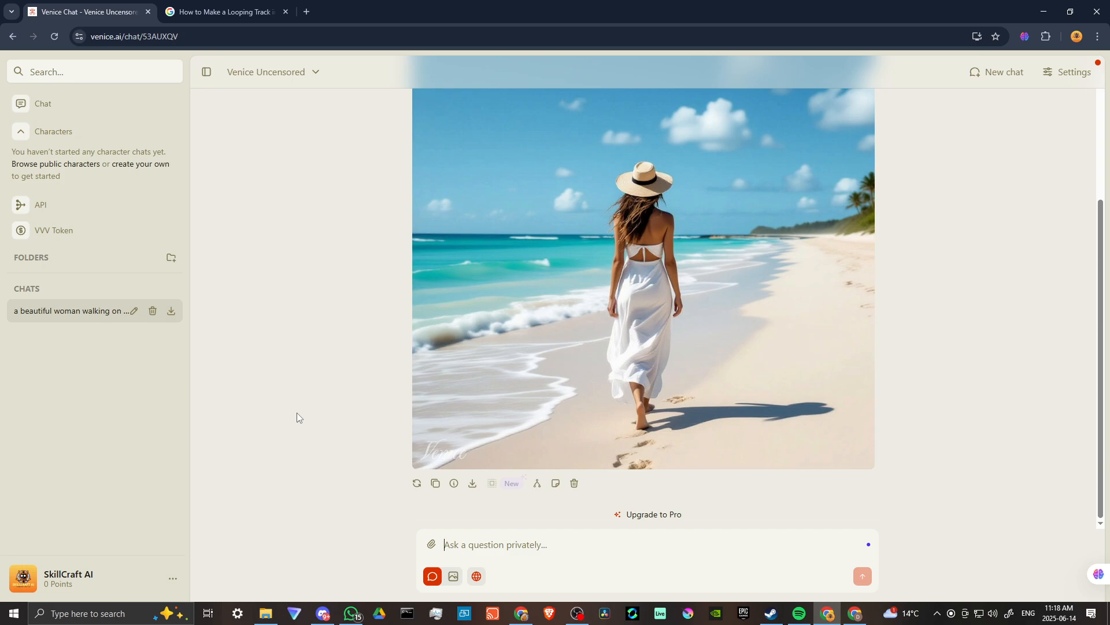
type("what do you t")
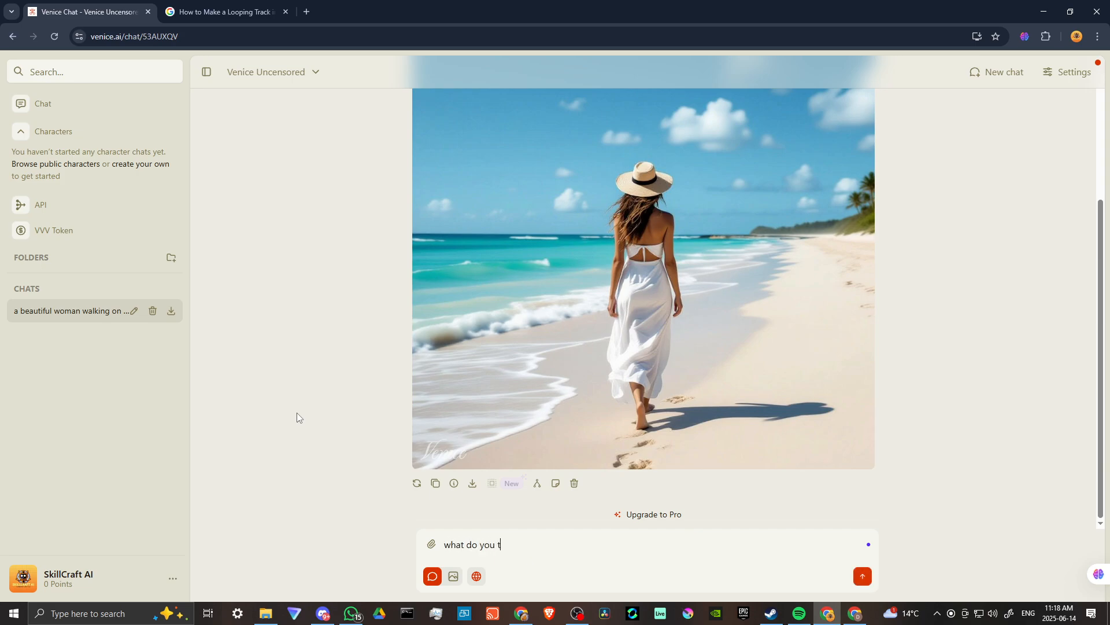
type("hink about")
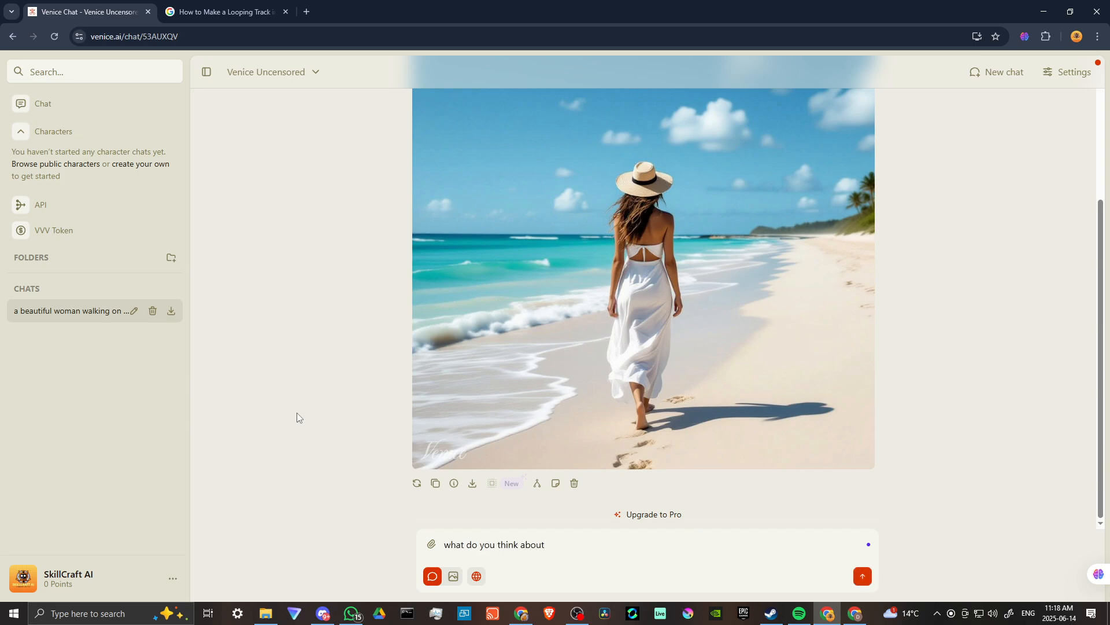
type("time travel")
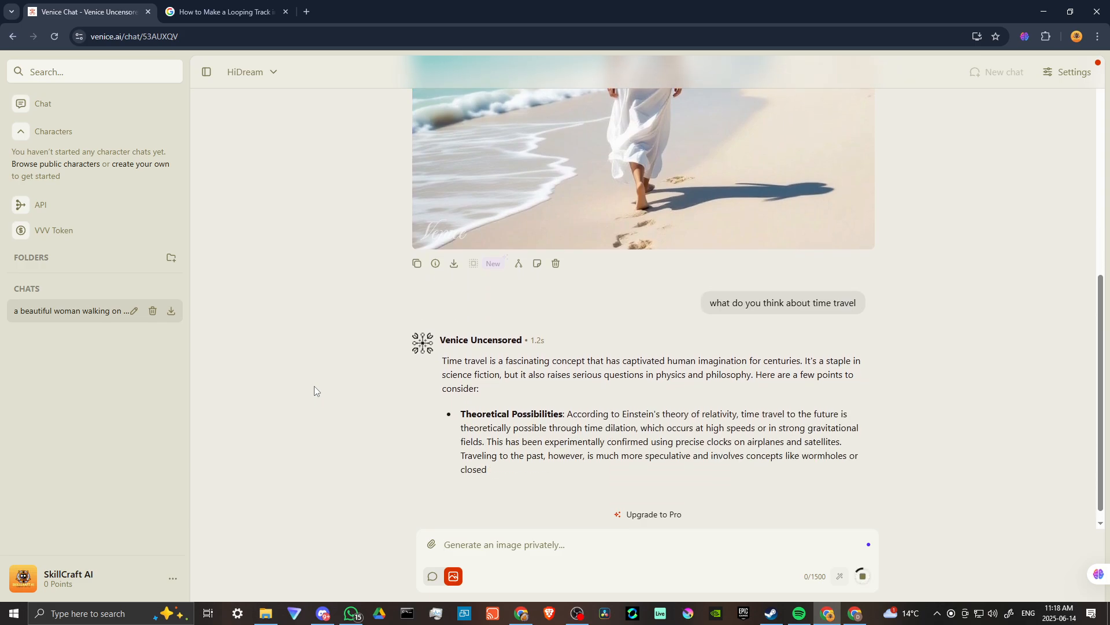
scroll("down", 3)
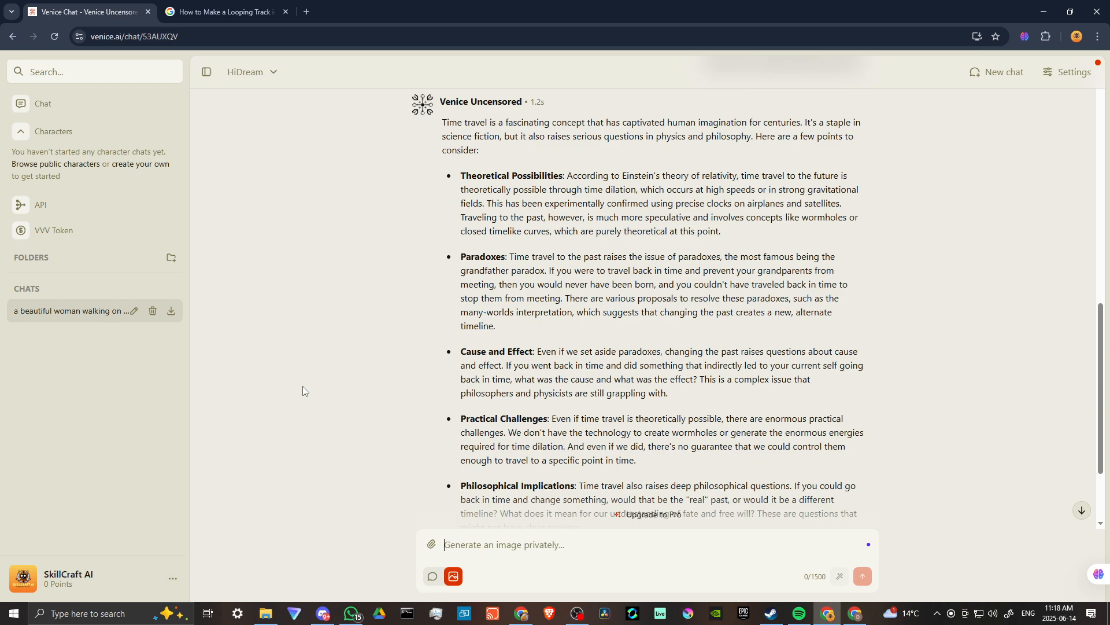
mouse_move(349, 505)
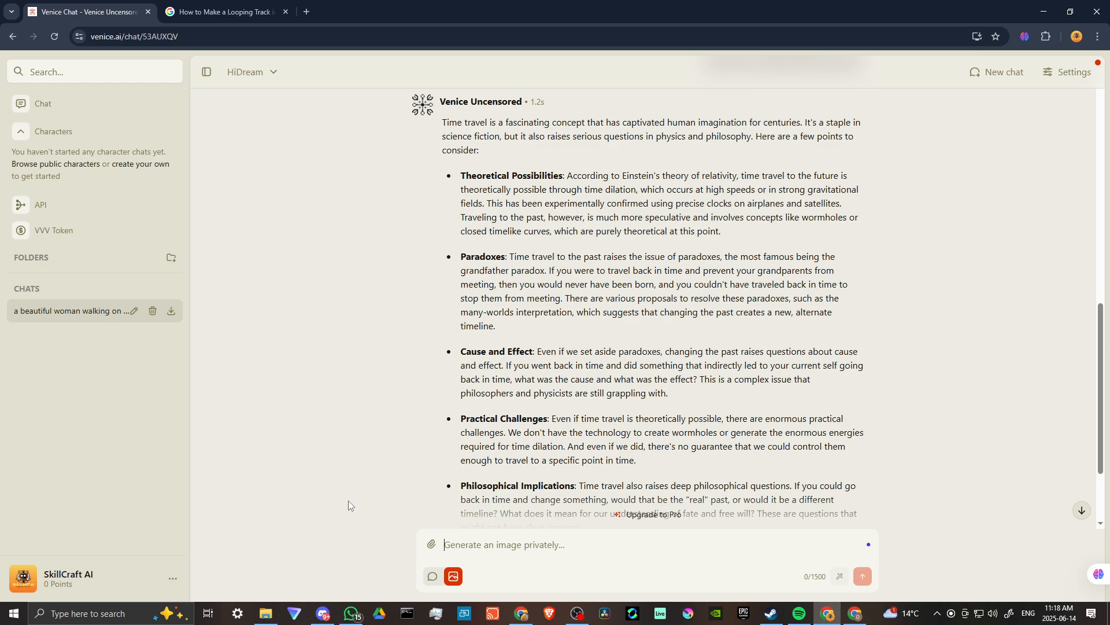